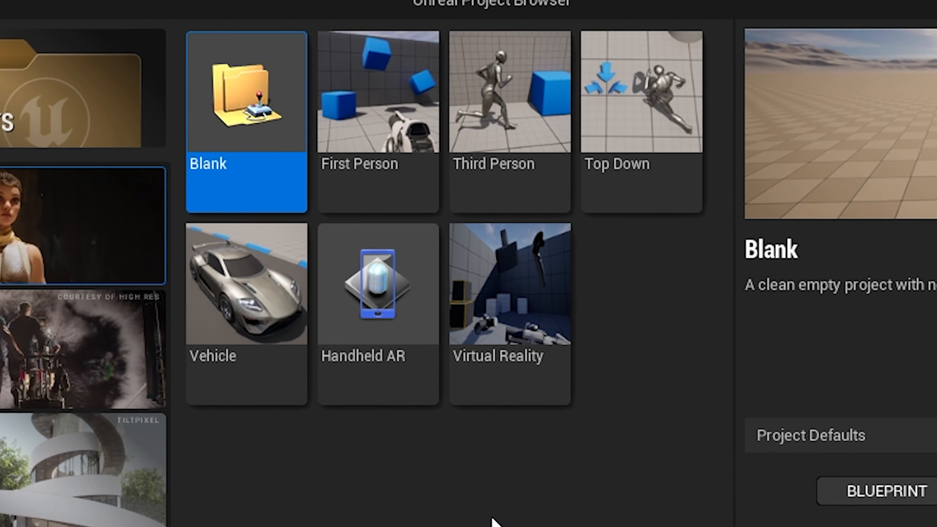
Step: Create a new Third Person template project named 'EscapeTru'
left_click(508, 93)
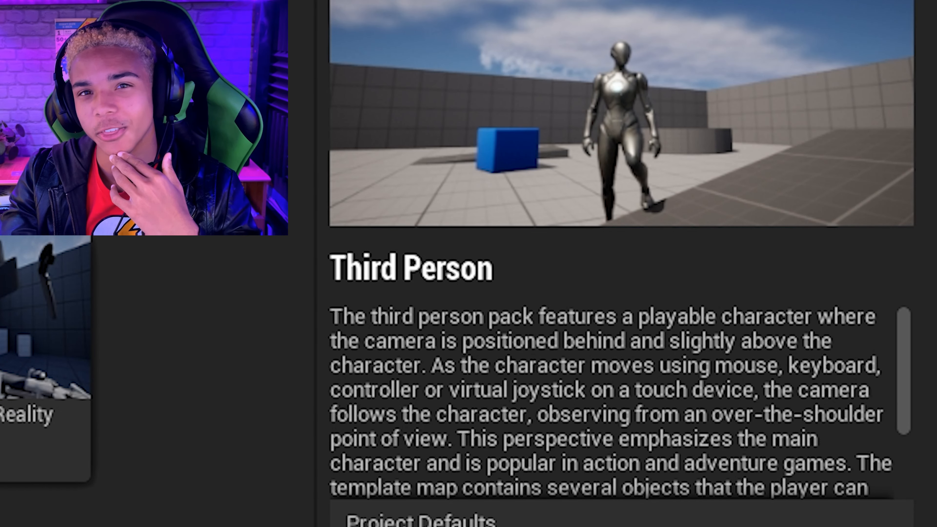
type("EscapeTru")
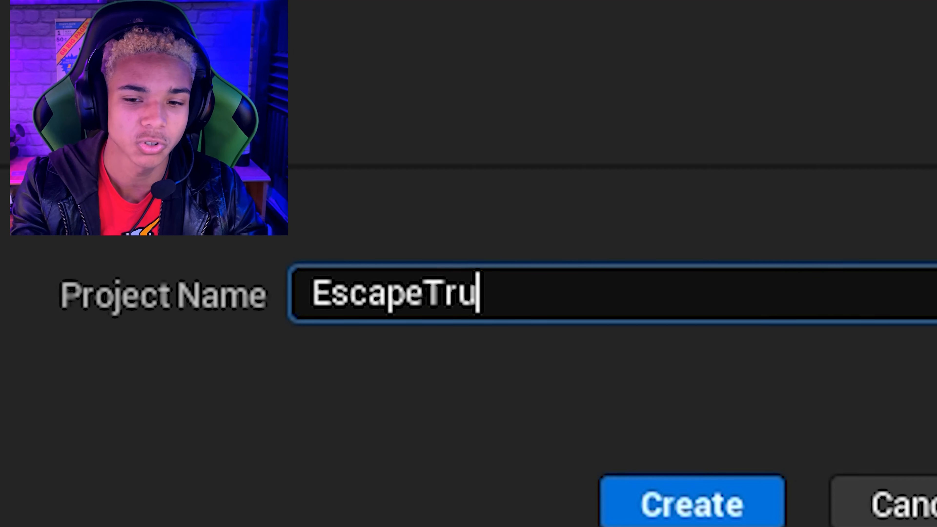
left_click(692, 502)
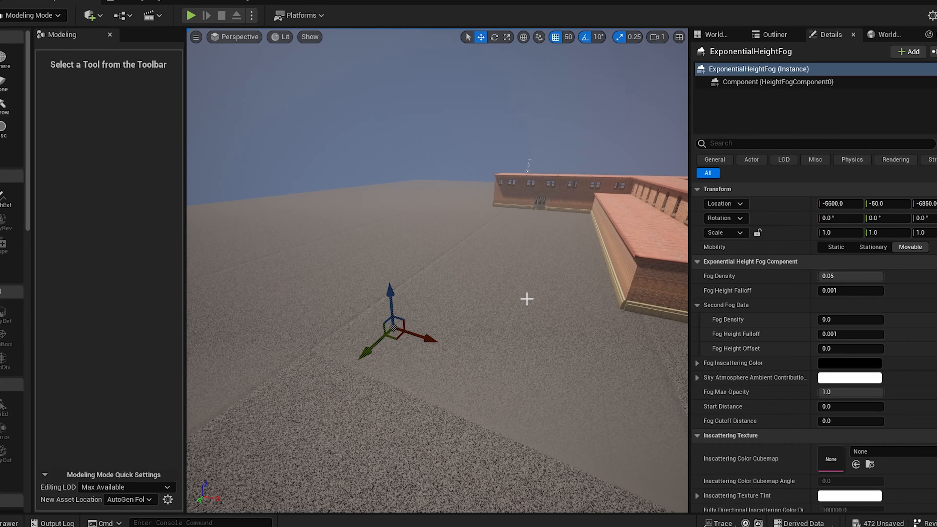
mouse_move(503, 318)
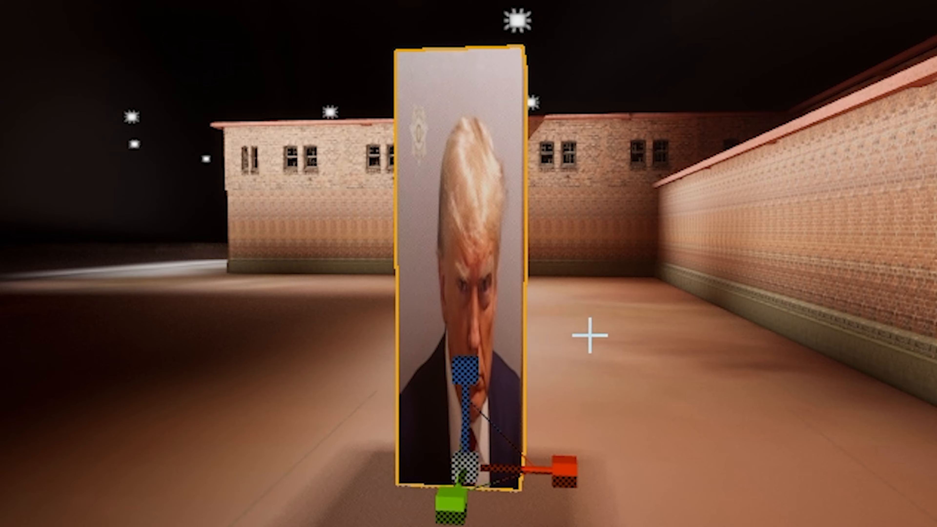
key("Escape")
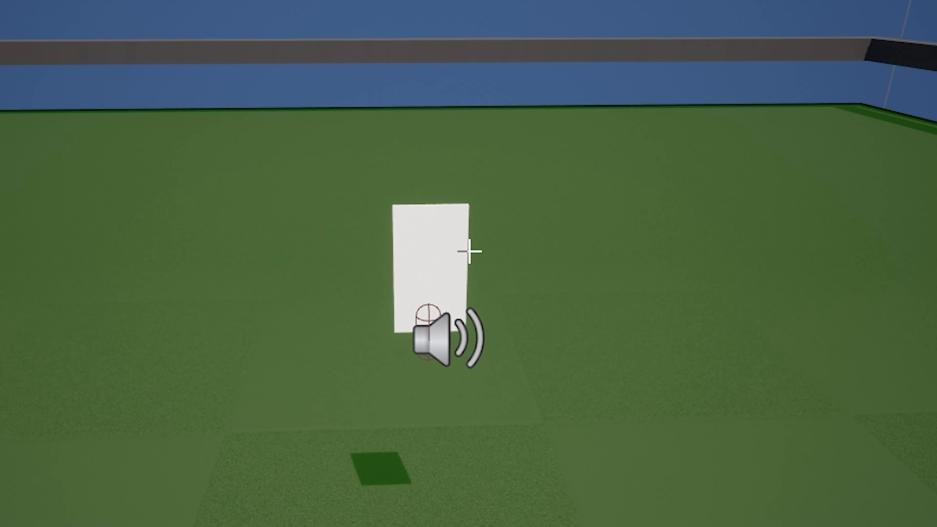
Step: Paste the Random roam nodes into NewBlueprint's Event Graph and confirm the self-context reference fix
left_click(222, 15)
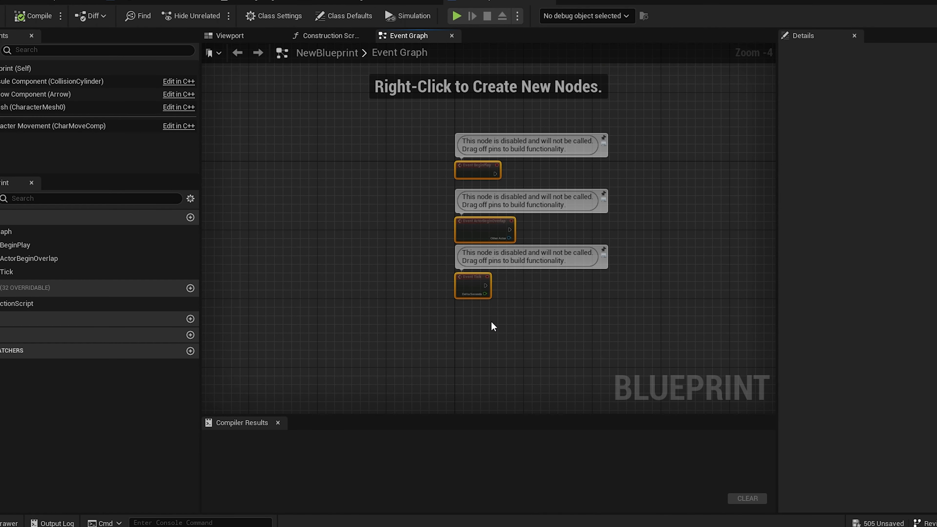
left_click(36, 16)
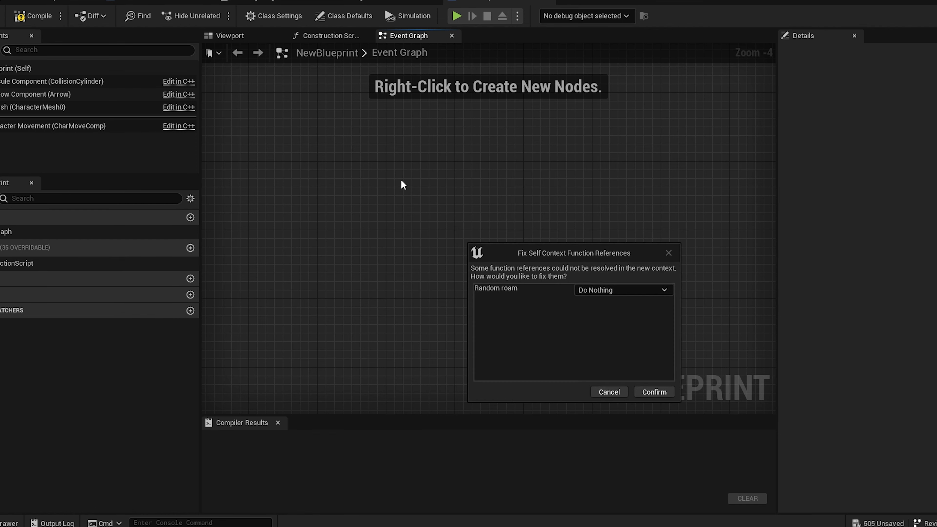
left_click(653, 392)
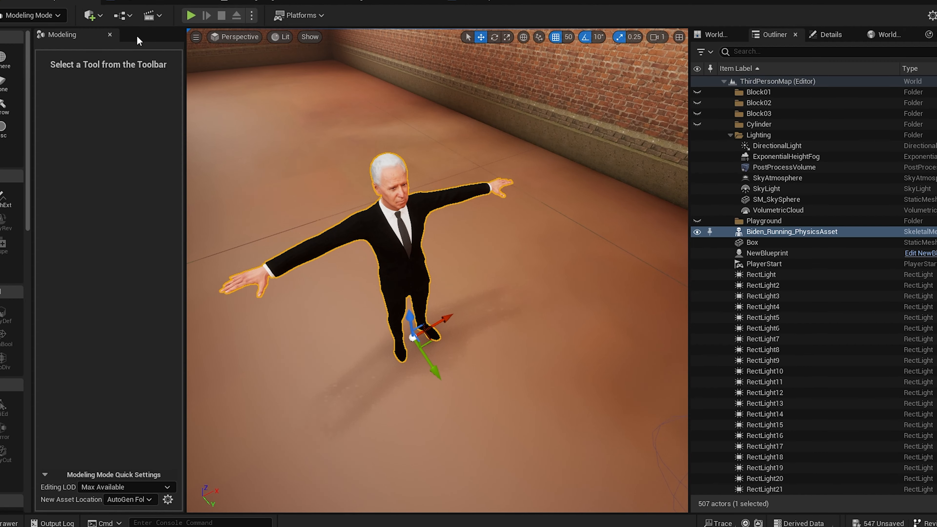
Step: Place a Nav Mesh Bounds Volume in the level via Quick Add > Volumes
left_click(88, 15)
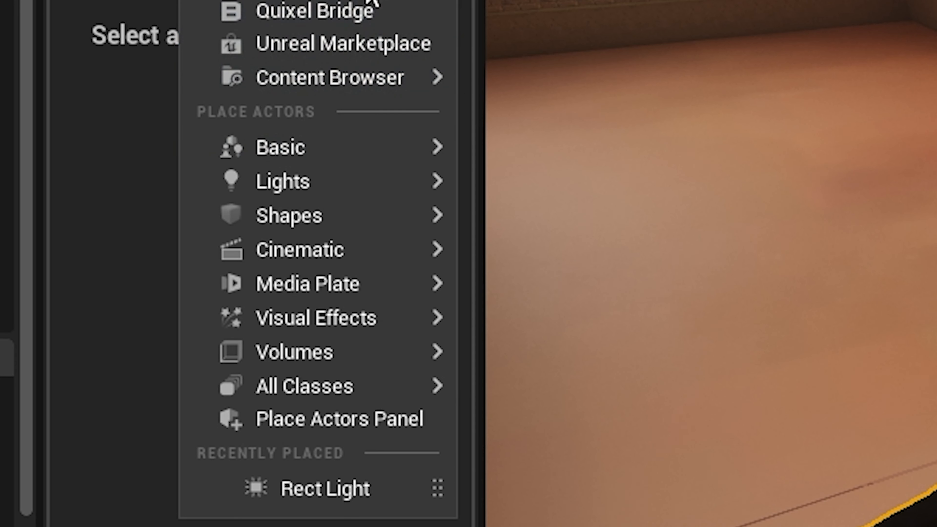
left_click(293, 351)
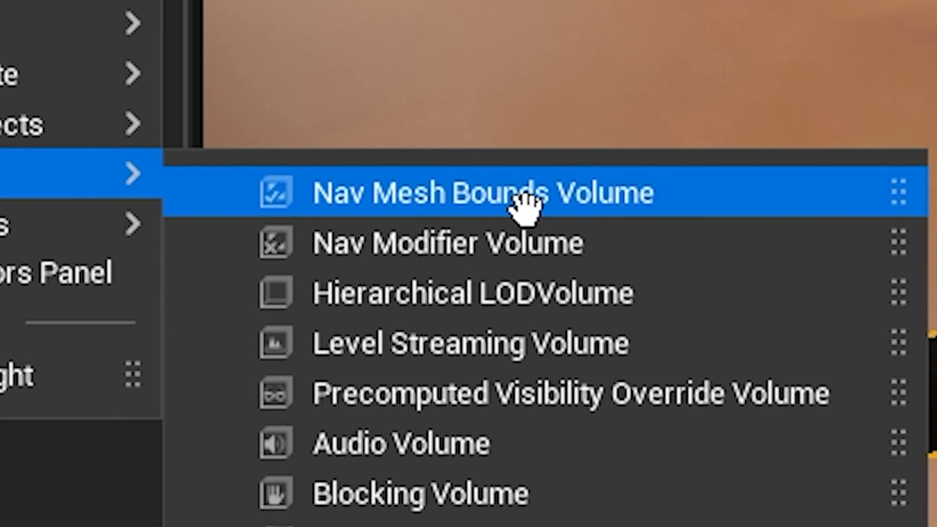
left_click(472, 192)
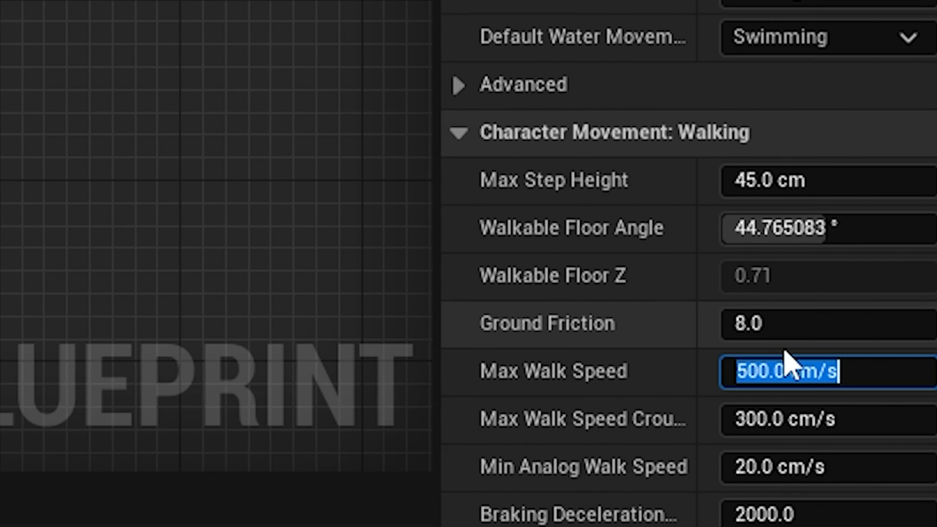
Step: Set Max Walk Speed to 25 and play-test the level full-screen
type("25")
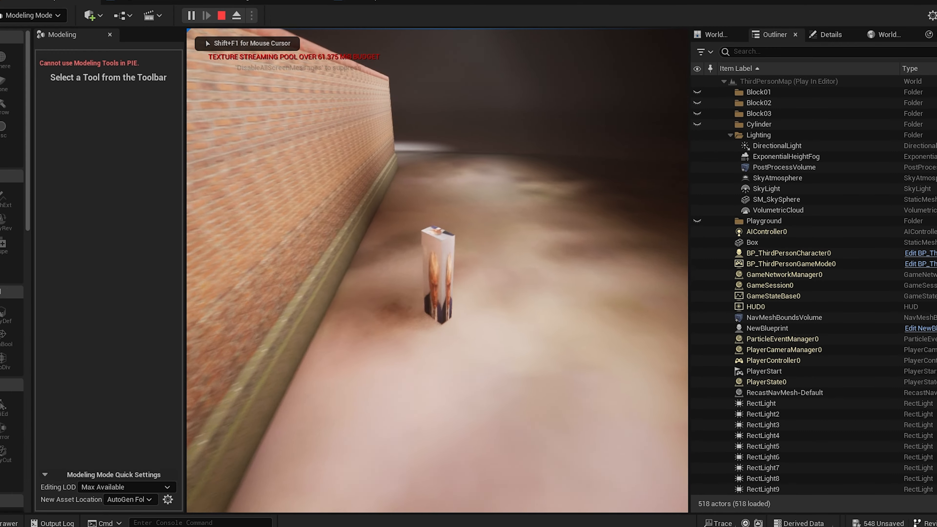
key("F11")
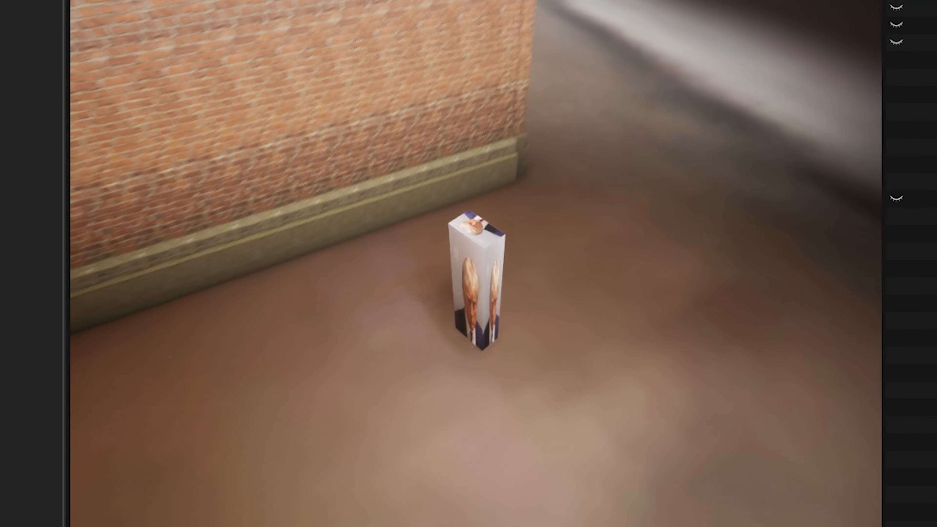